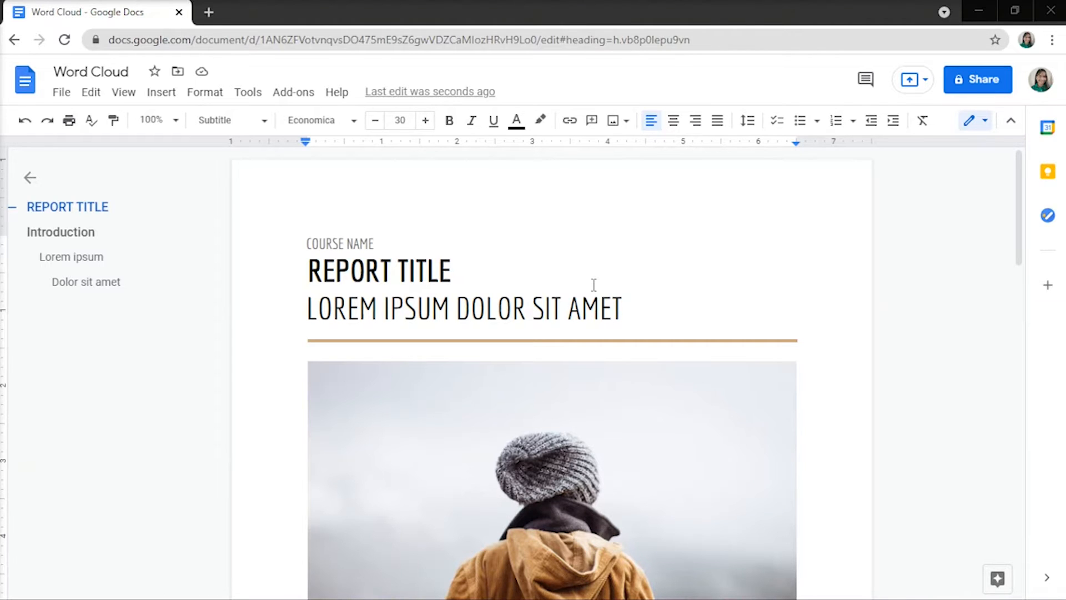
- Scroll through the report and return to its title at the top
{"action": "scroll", "scroll_direction": "down", "scroll_amount": 3}
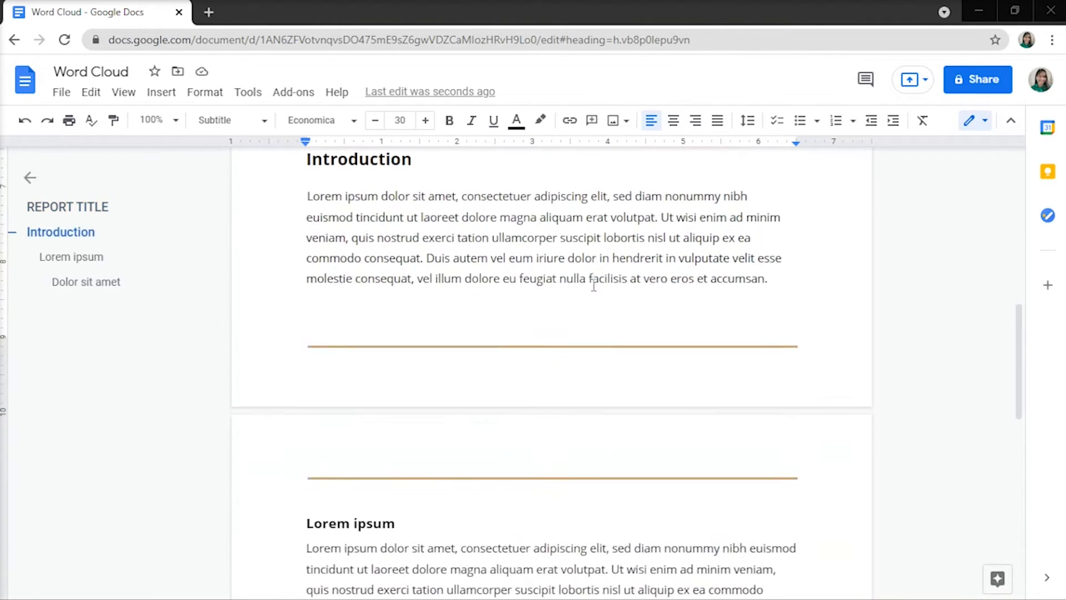
{"action": "scroll", "scroll_direction": "down", "scroll_amount": 3}
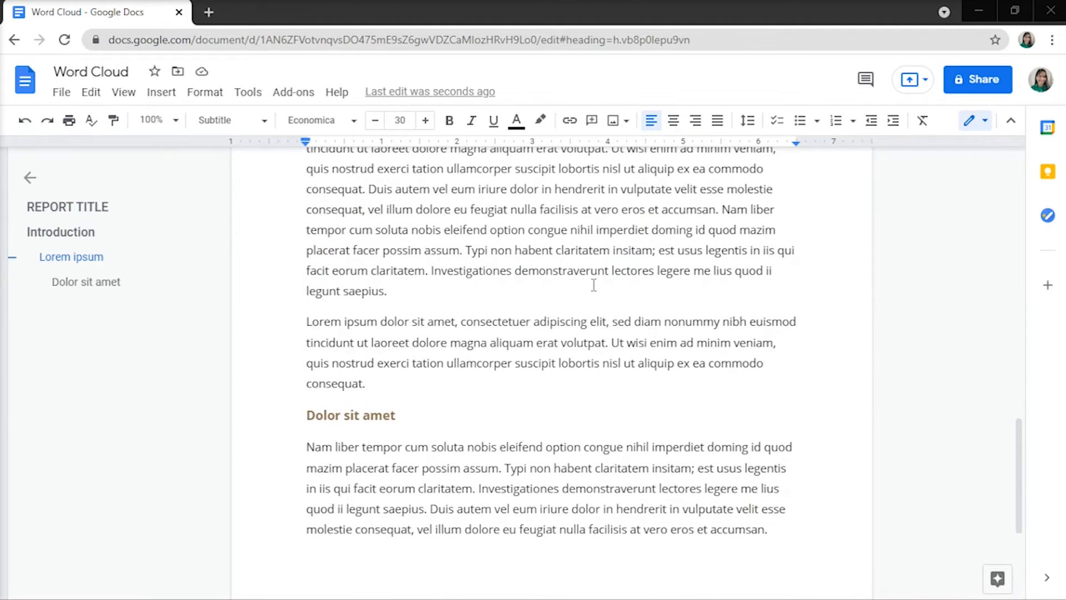
{"action": "scroll", "scroll_direction": "down", "scroll_amount": 3}
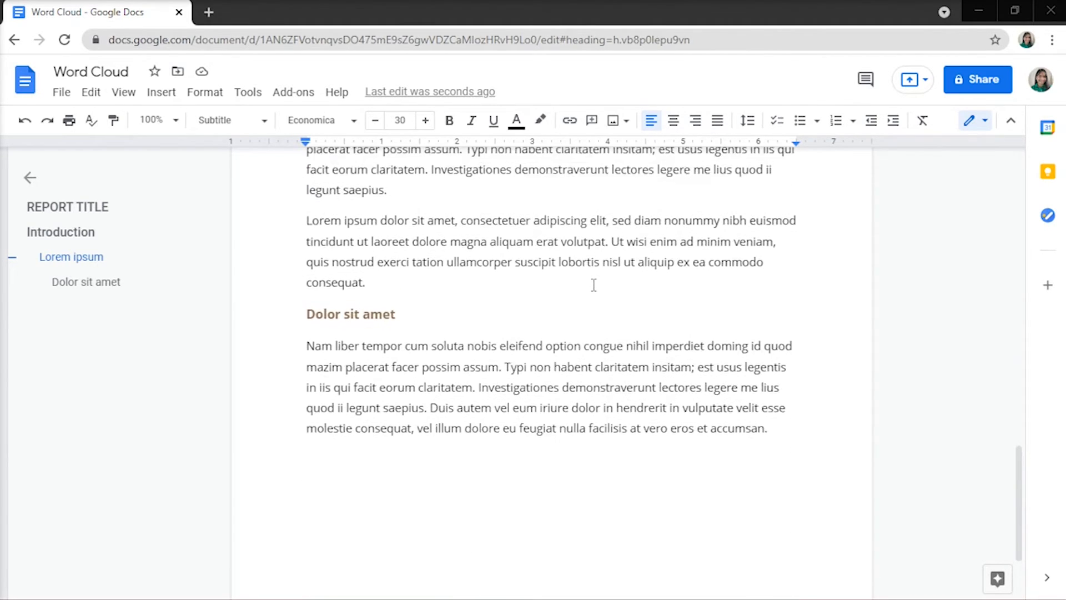
{"action": "left_click", "coordinate": [67, 206]}
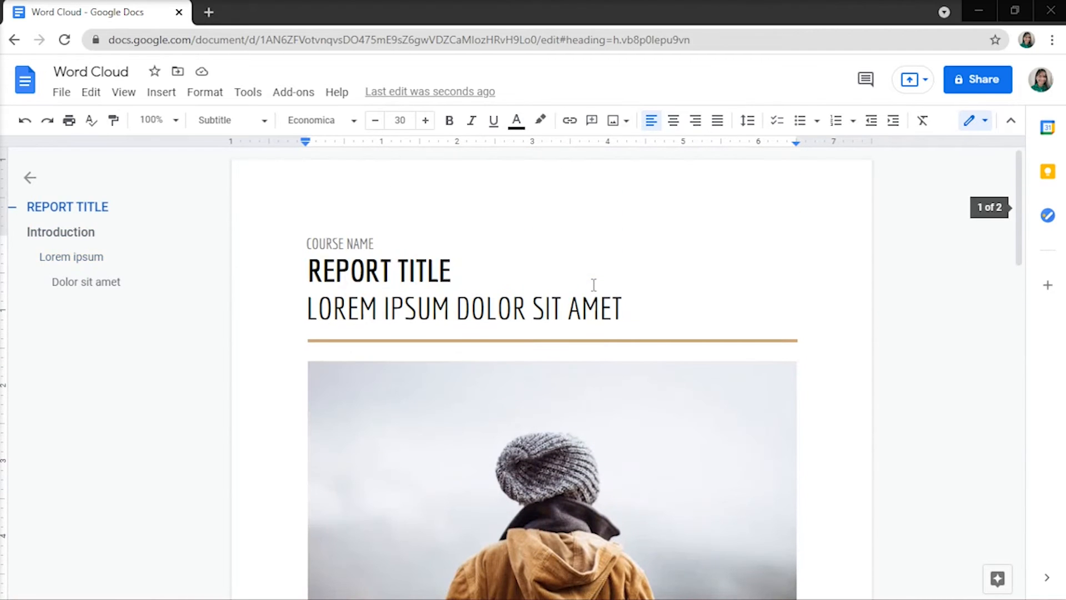
{"action": "mouse_move", "coordinate": [679, 300]}
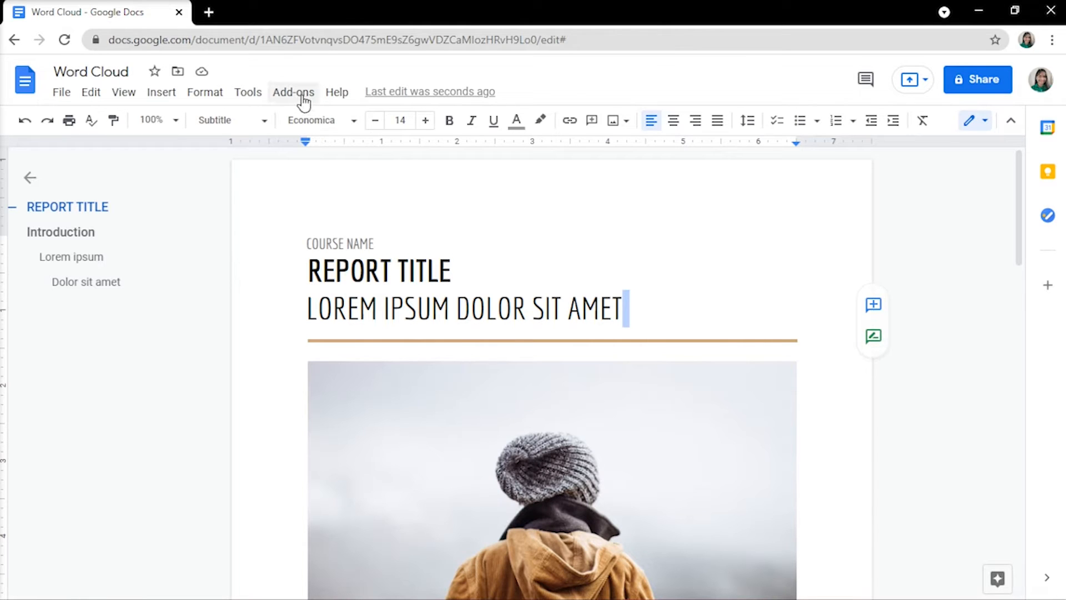
- Search the add-ons marketplace for 'Word' and select the Word Cloud Generator suggestion
{"action": "left_click", "coordinate": [292, 92]}
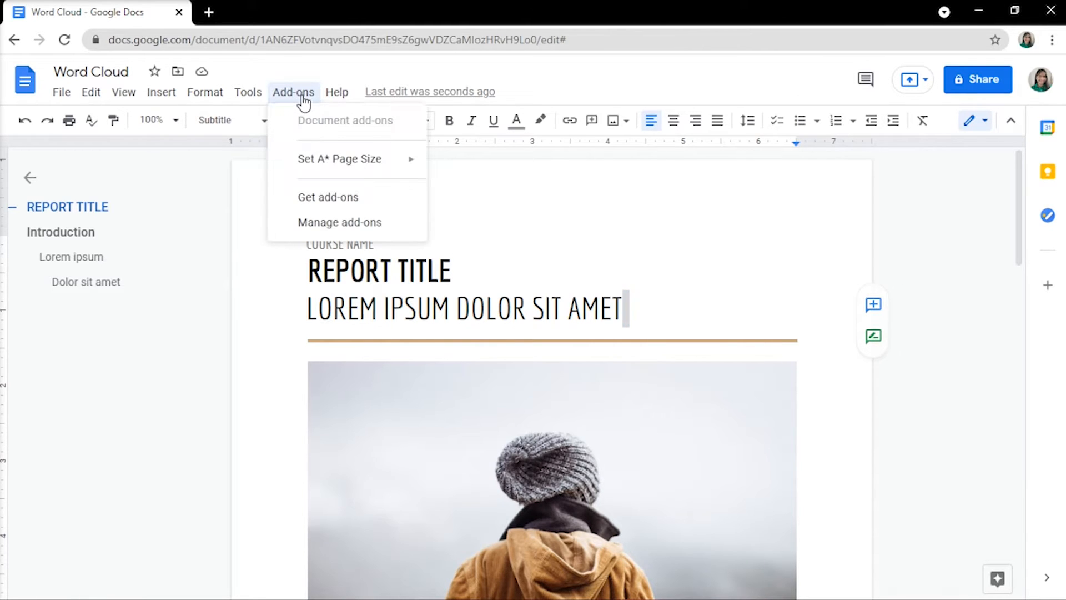
{"action": "left_click", "coordinate": [327, 198]}
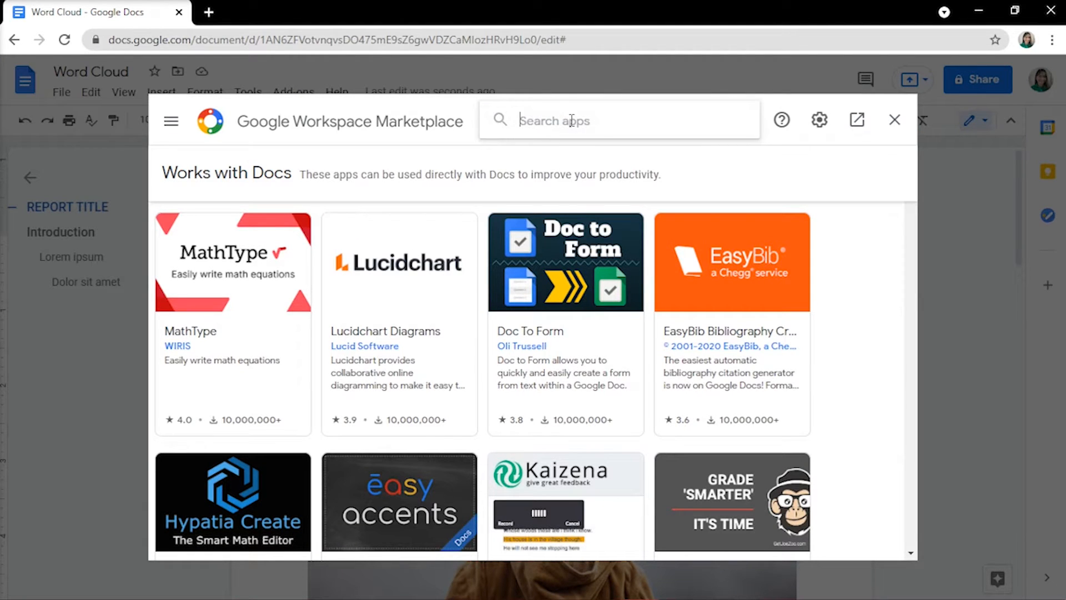
{"action": "type", "text": "Word"}
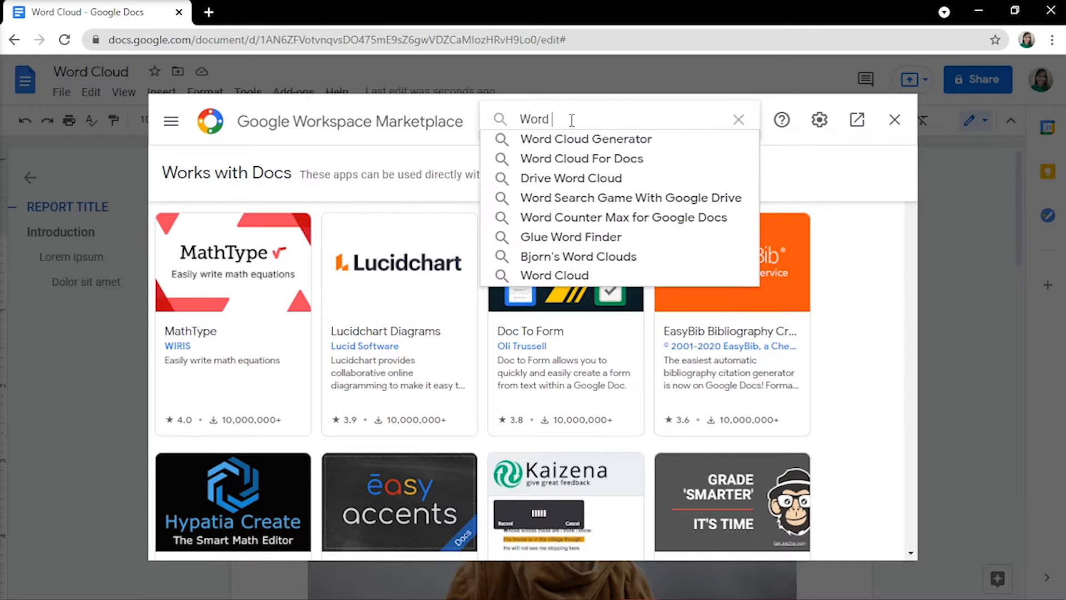
{"action": "left_click", "coordinate": [585, 139]}
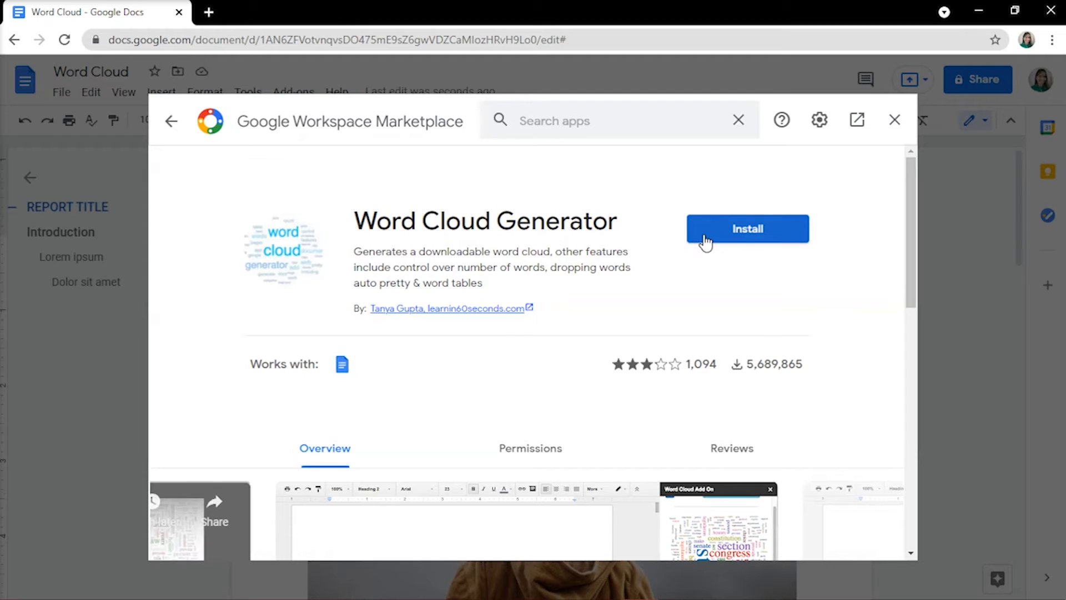
- Install Word Cloud Generator, authorizing it with the Google account, and return to the report
{"action": "left_click", "coordinate": [746, 228]}
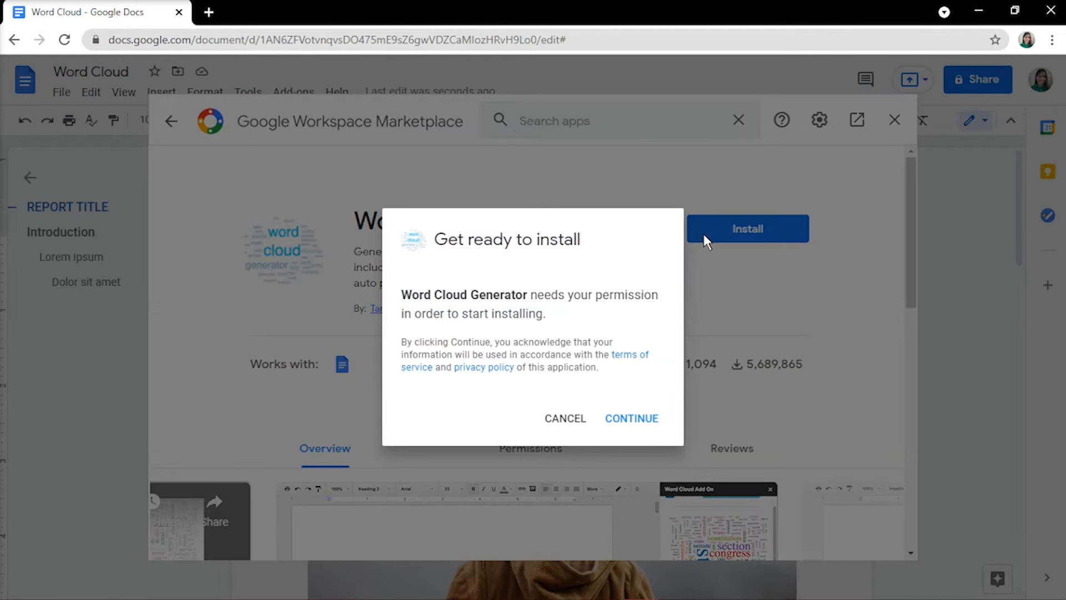
{"action": "left_click", "coordinate": [631, 419]}
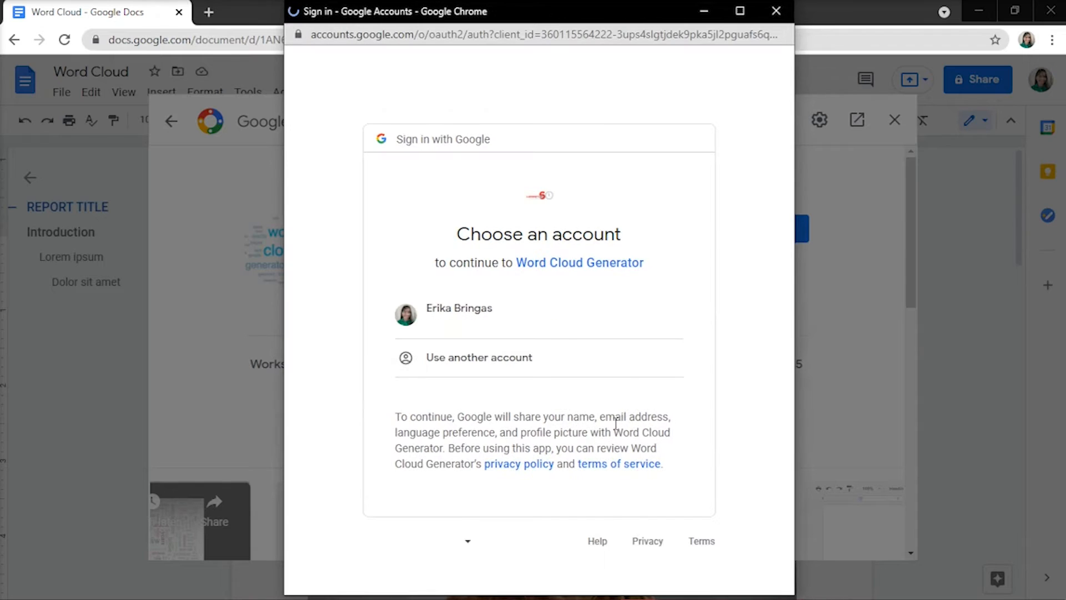
{"action": "left_click", "coordinate": [459, 314]}
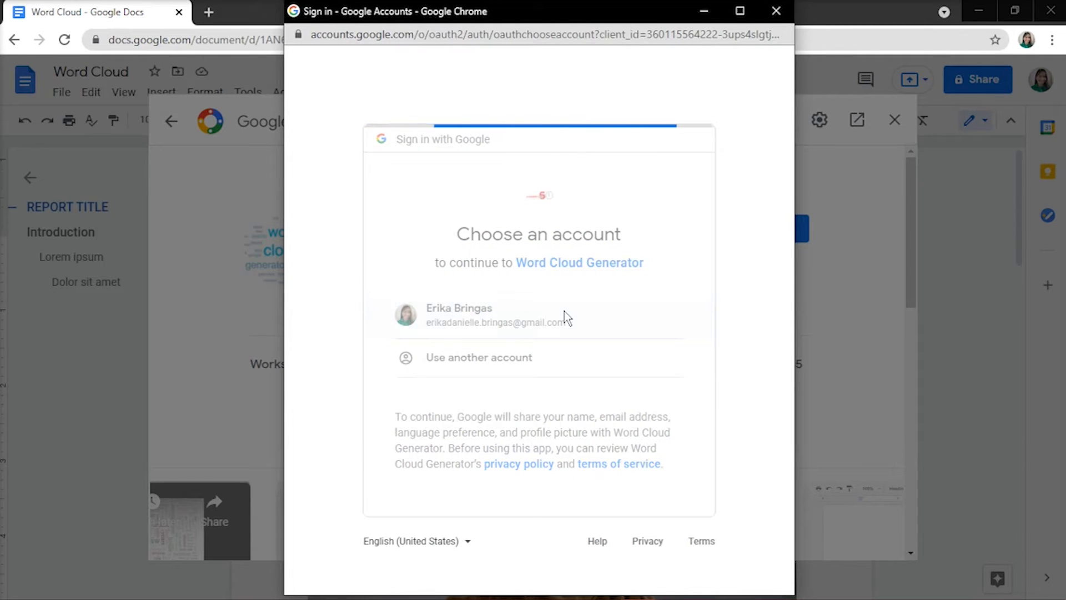
{"action": "left_click", "coordinate": [483, 314]}
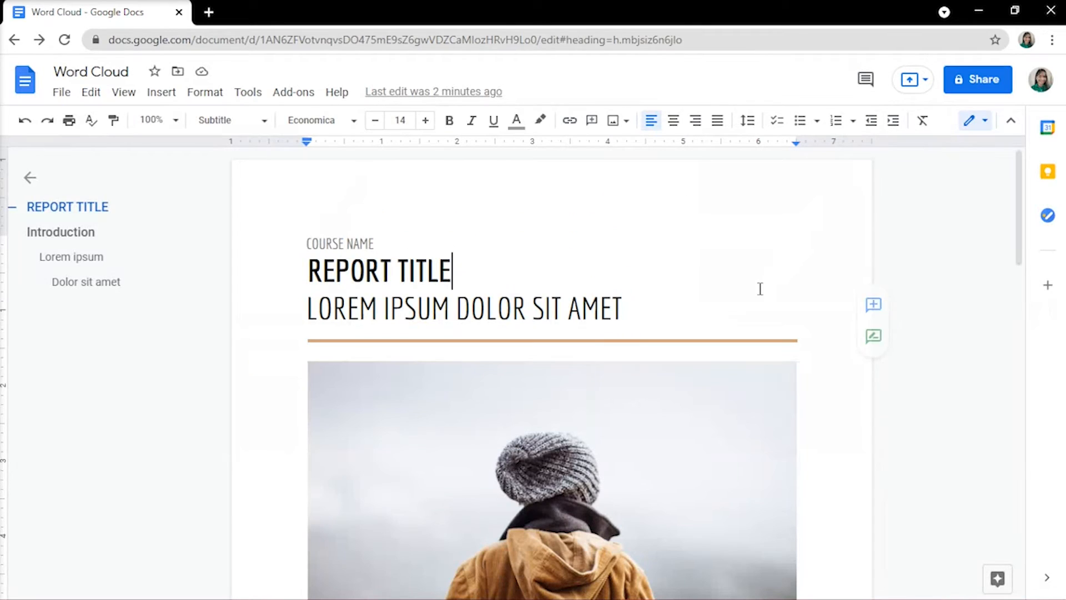
- Run Word Cloud Generator's Modern style to build a word cloud from the report text
{"action": "left_click", "coordinate": [293, 91]}
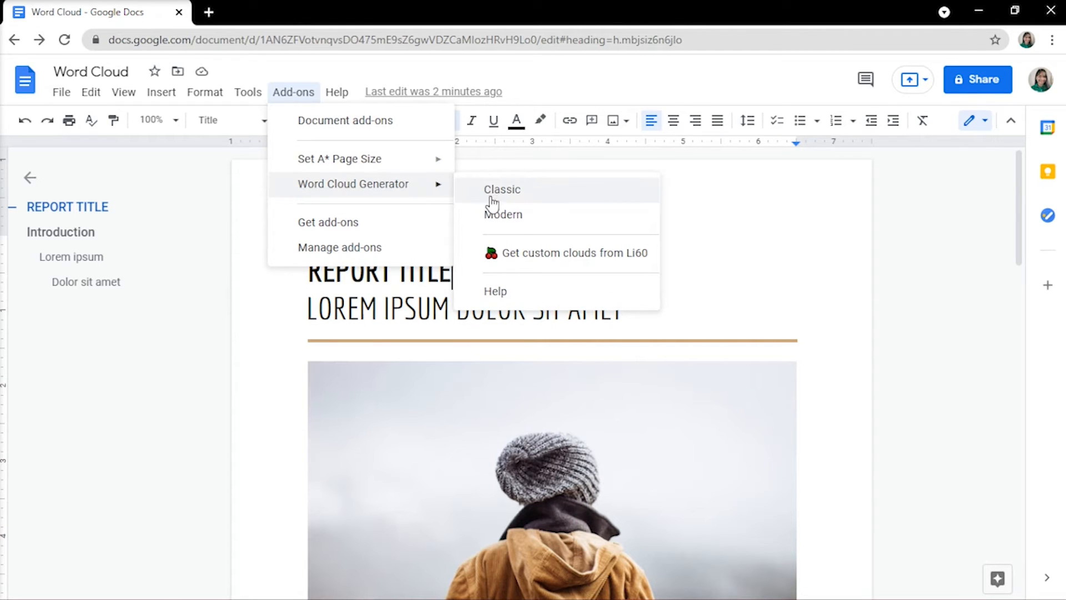
{"action": "mouse_move", "coordinate": [503, 215]}
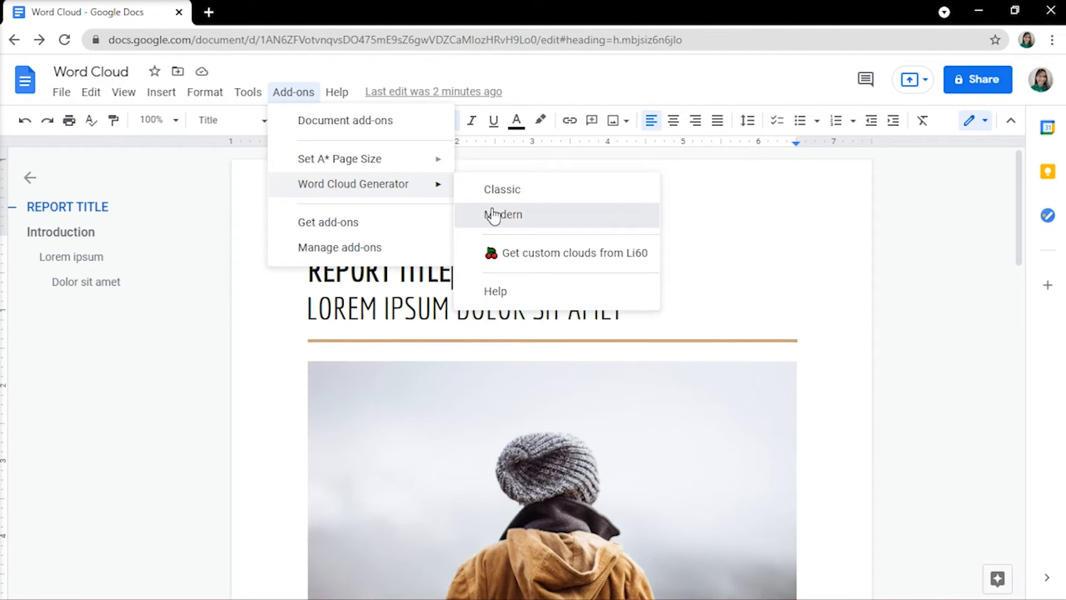
{"action": "left_click", "coordinate": [504, 215]}
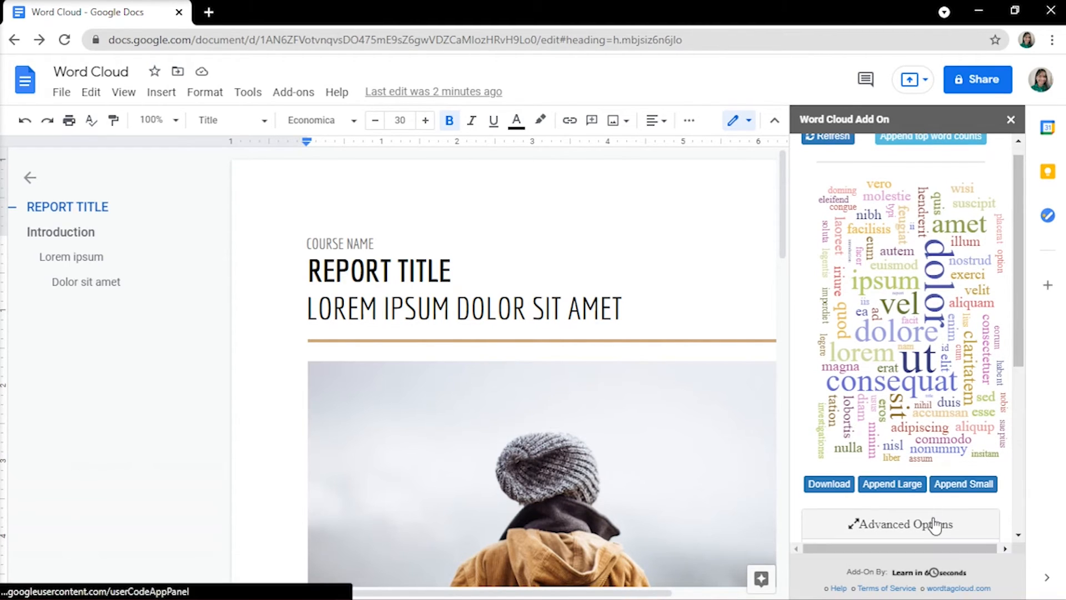
- Expand Advanced Options to show word count, removed words and colour palettes
{"action": "left_click", "coordinate": [900, 523]}
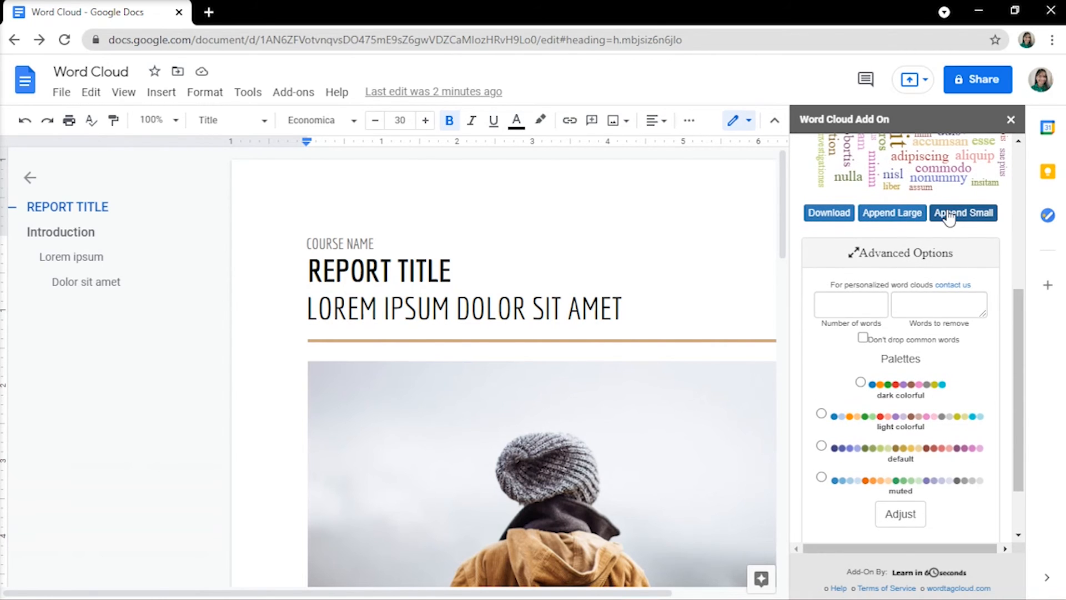
- Apply the light colorful palette via Adjust and download the cloud as chart.png
{"action": "left_click", "coordinate": [820, 373]}
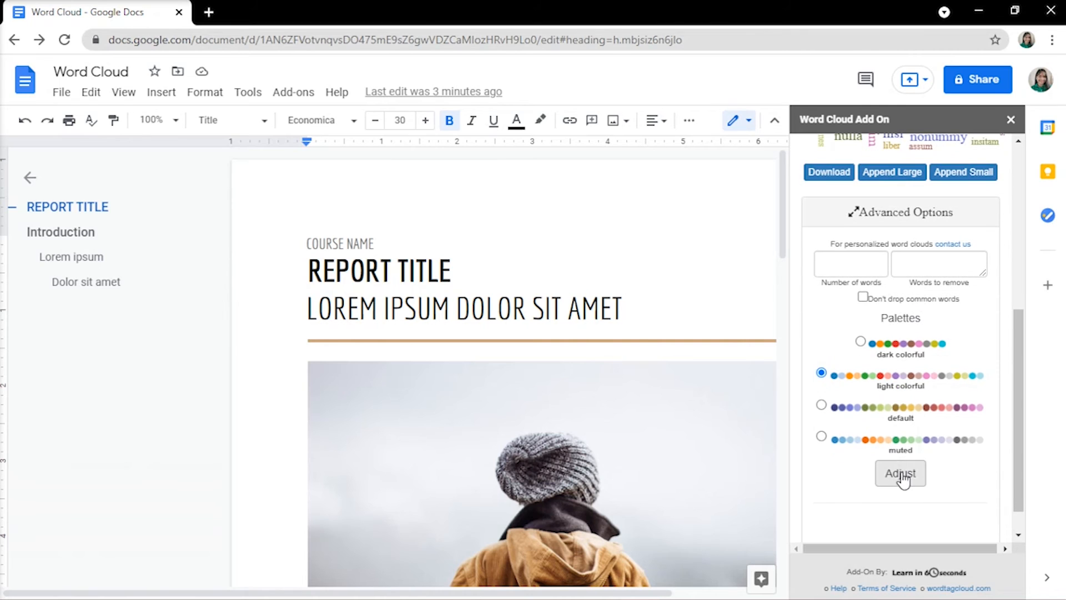
{"action": "left_click", "coordinate": [899, 473]}
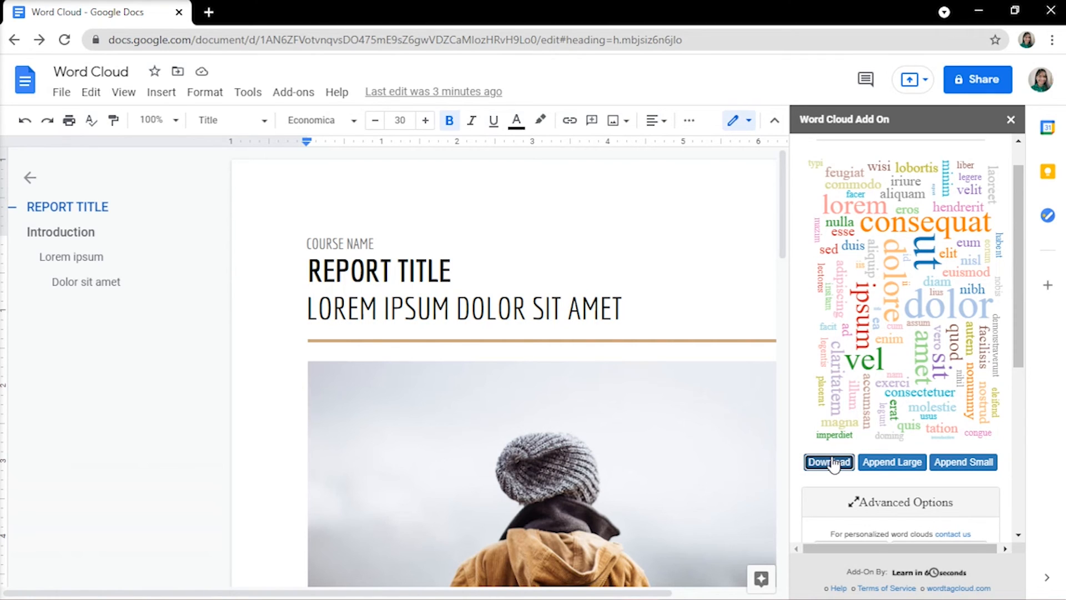
{"action": "left_click", "coordinate": [828, 462]}
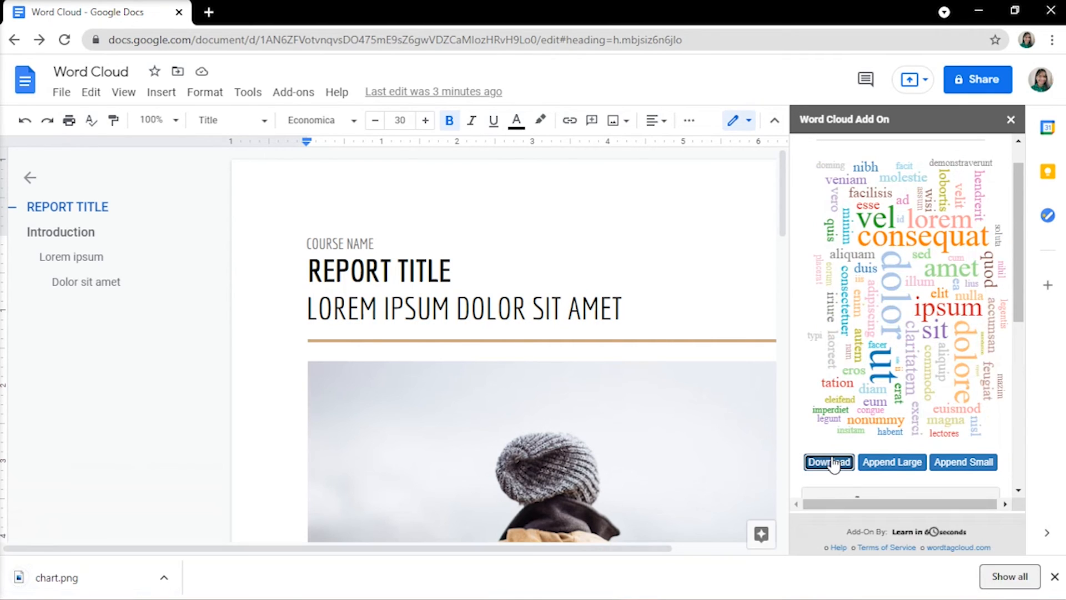